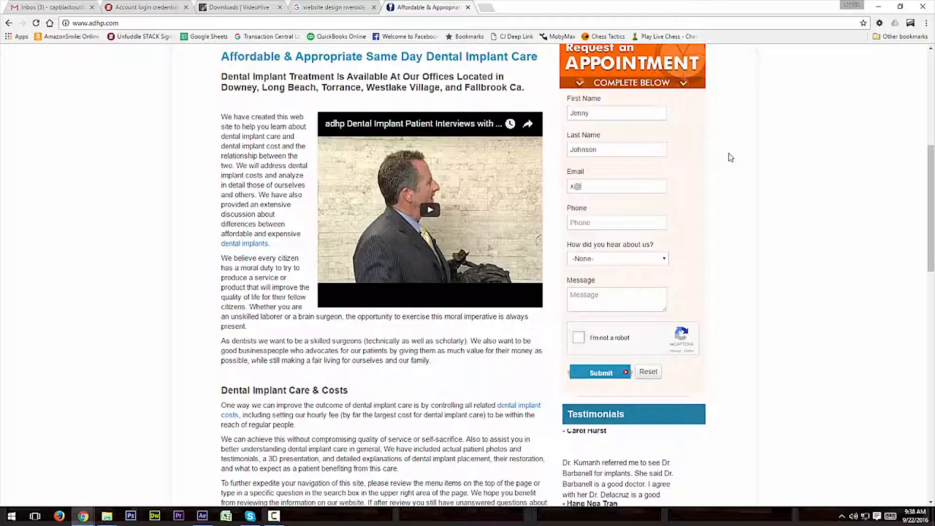
Enter phone 2121 and message 'I need your', then tick the reCAPTCHA checkbox.
type("2121")
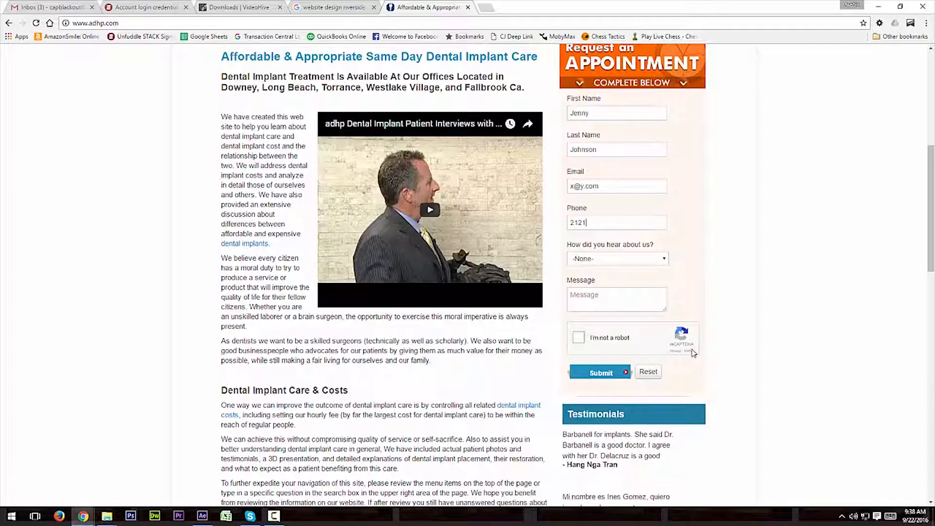
type("I need your service!!!!!!")
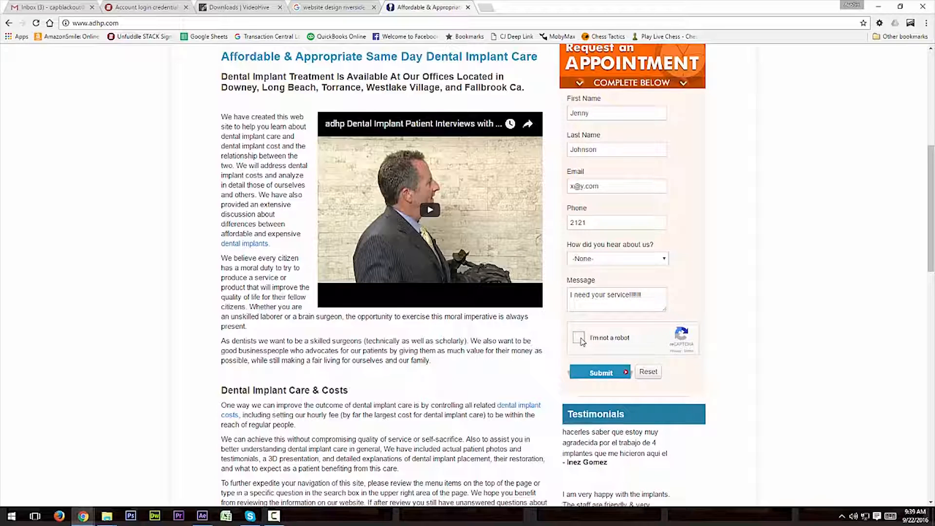
left_click(579, 337)
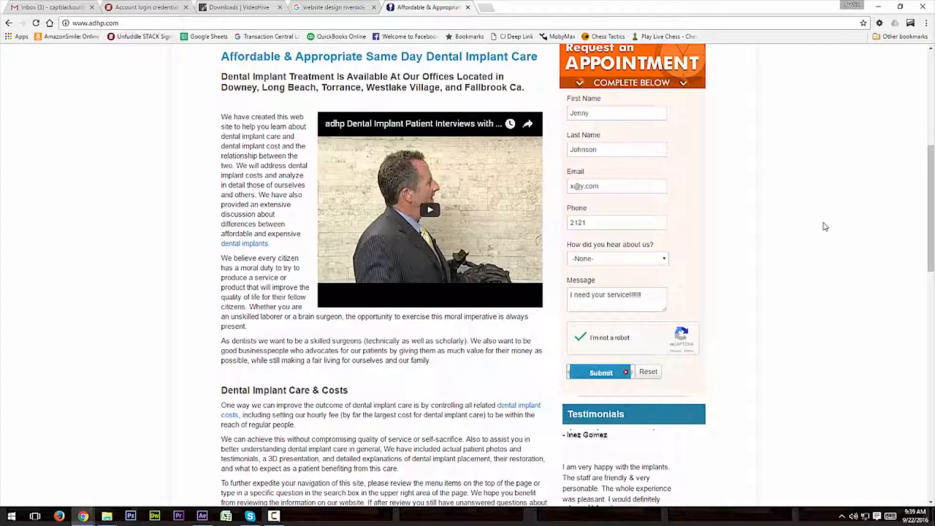